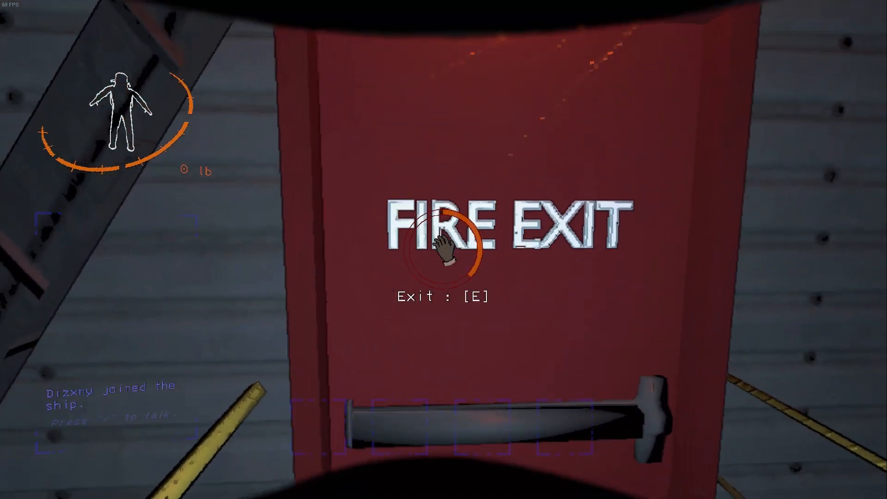
key(e)
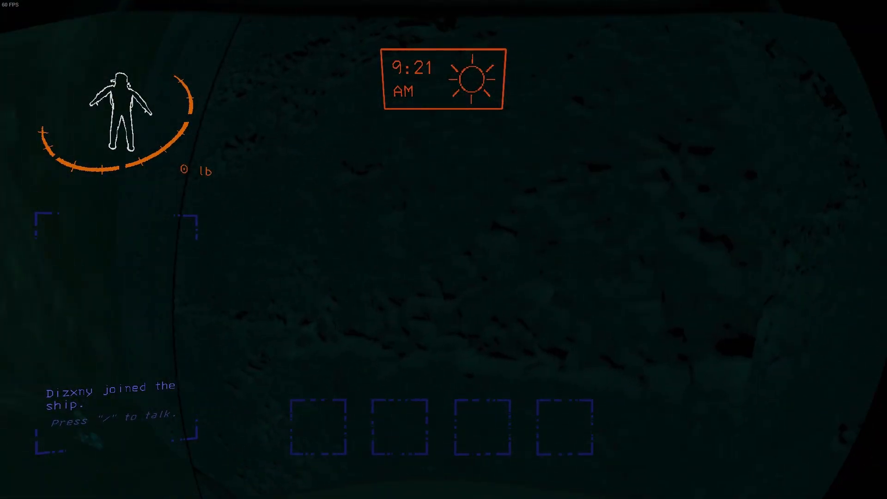